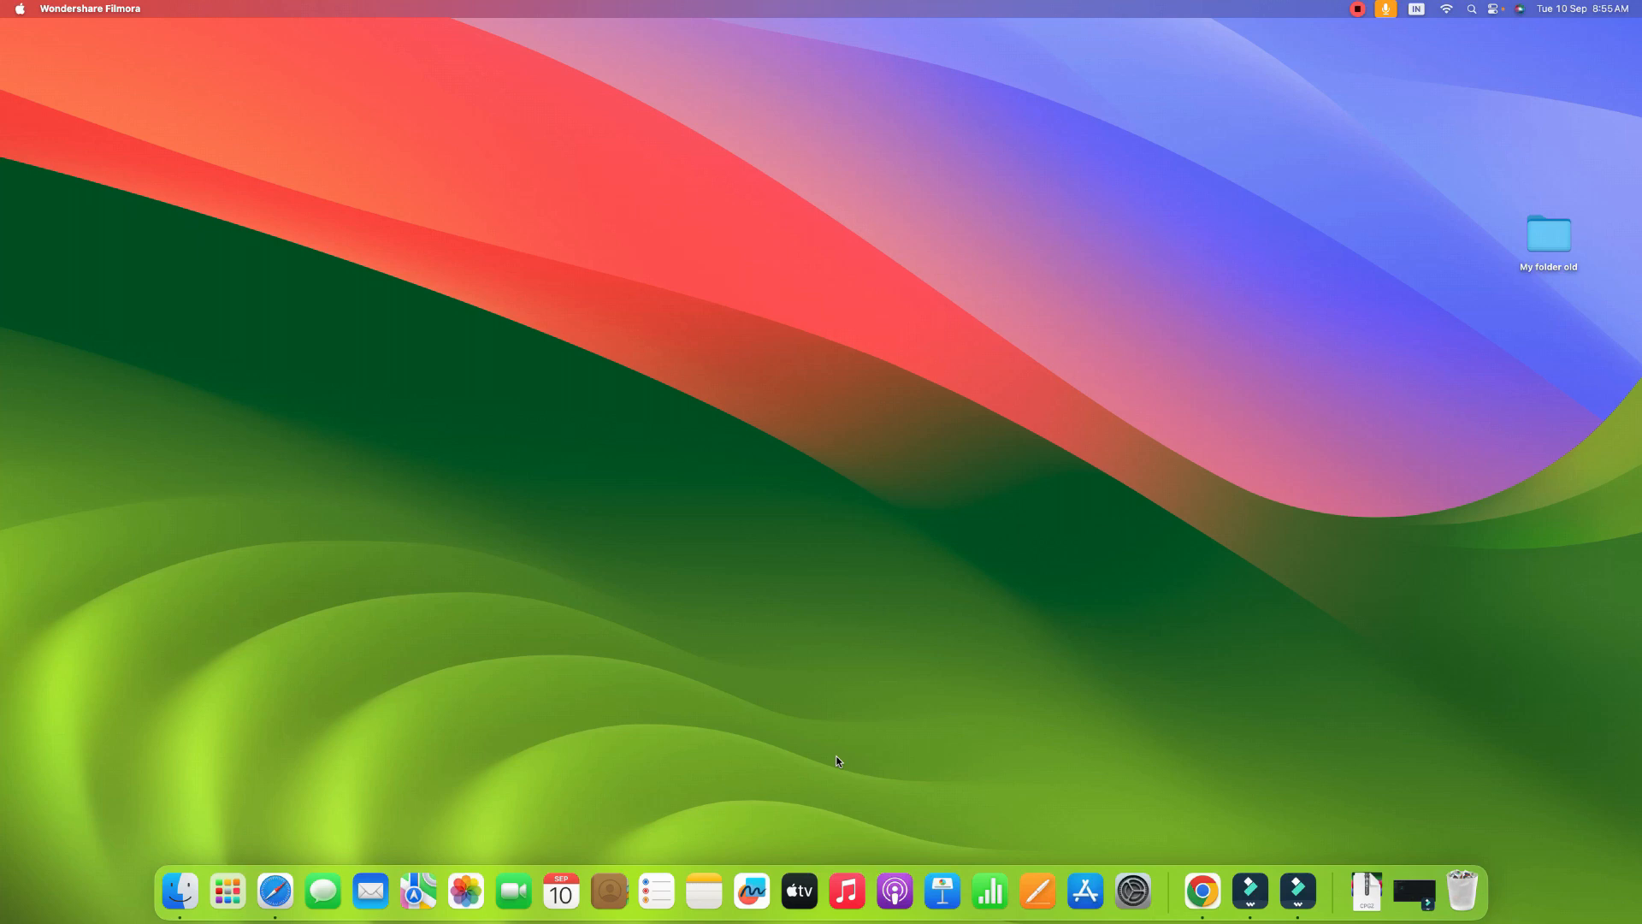
{"action": "mouse_move", "coordinate": [180, 891]}
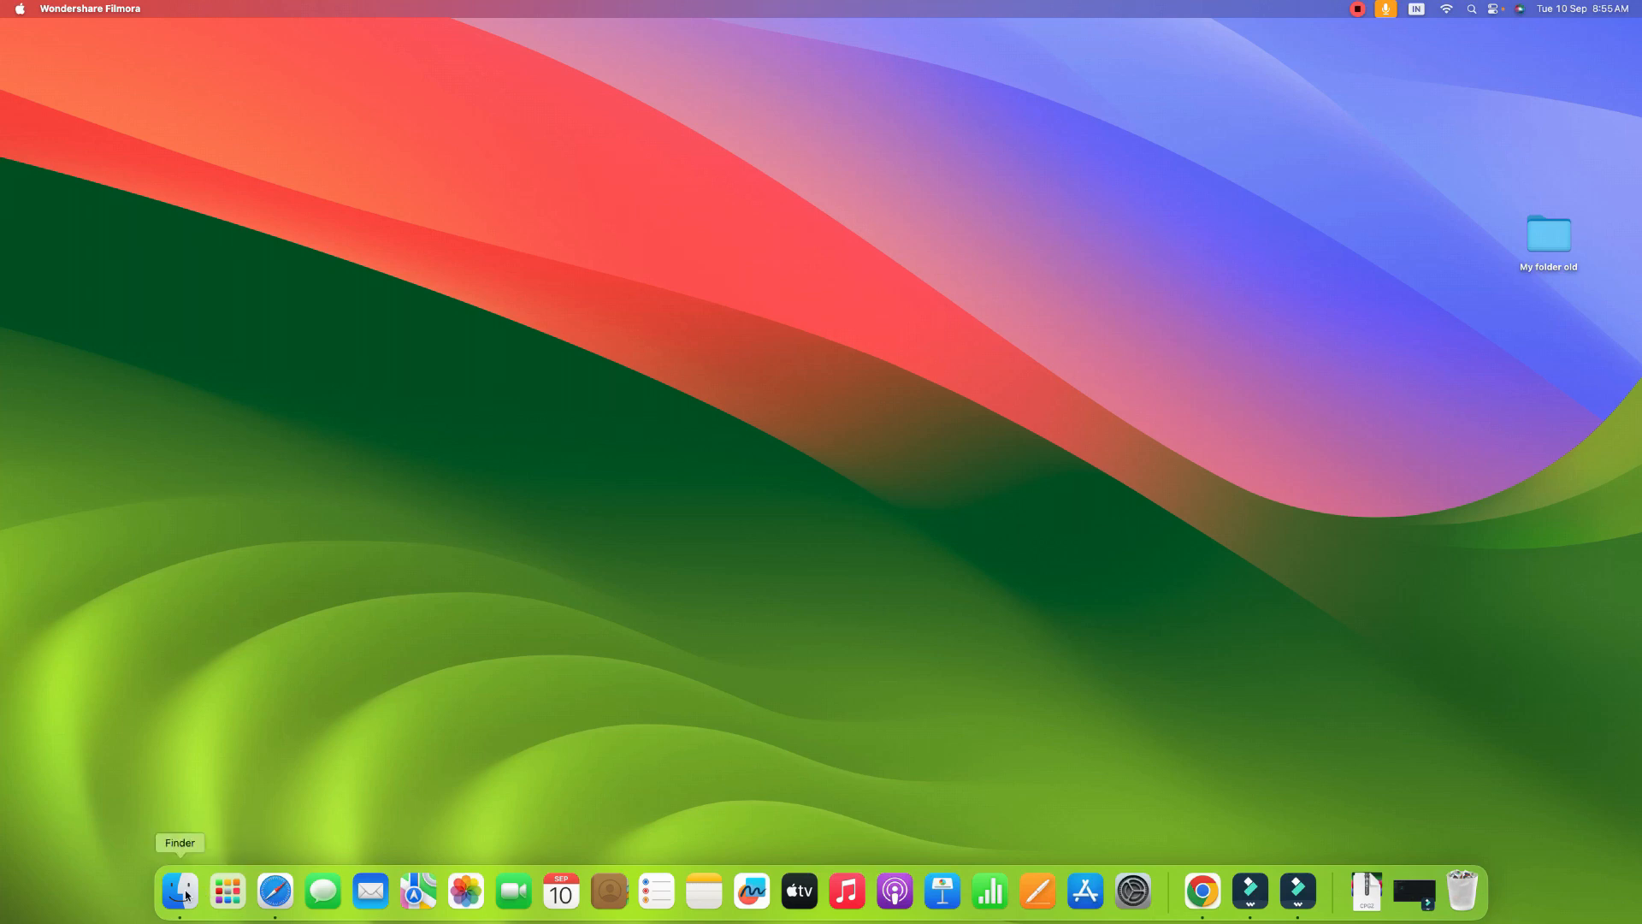
Step: Open a Finder window showing the Desktop folder from the Dock
{"action": "left_click", "coordinate": [178, 892]}
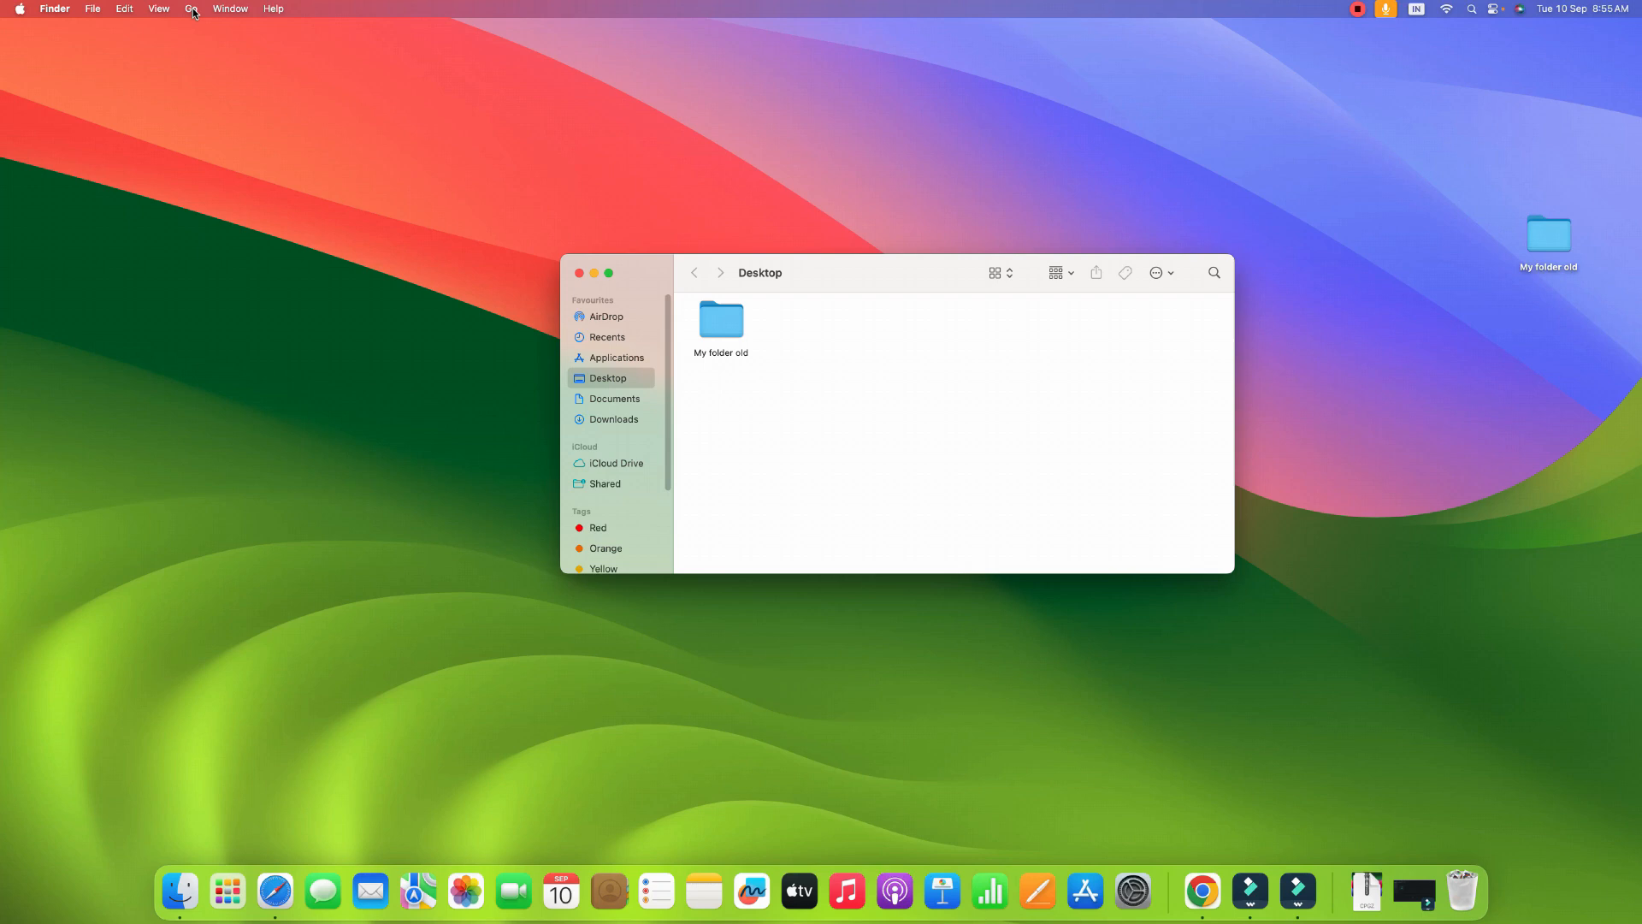
Step: Use Go to Folder to navigate to ~/Library/Caches
{"action": "left_click", "coordinate": [191, 9]}
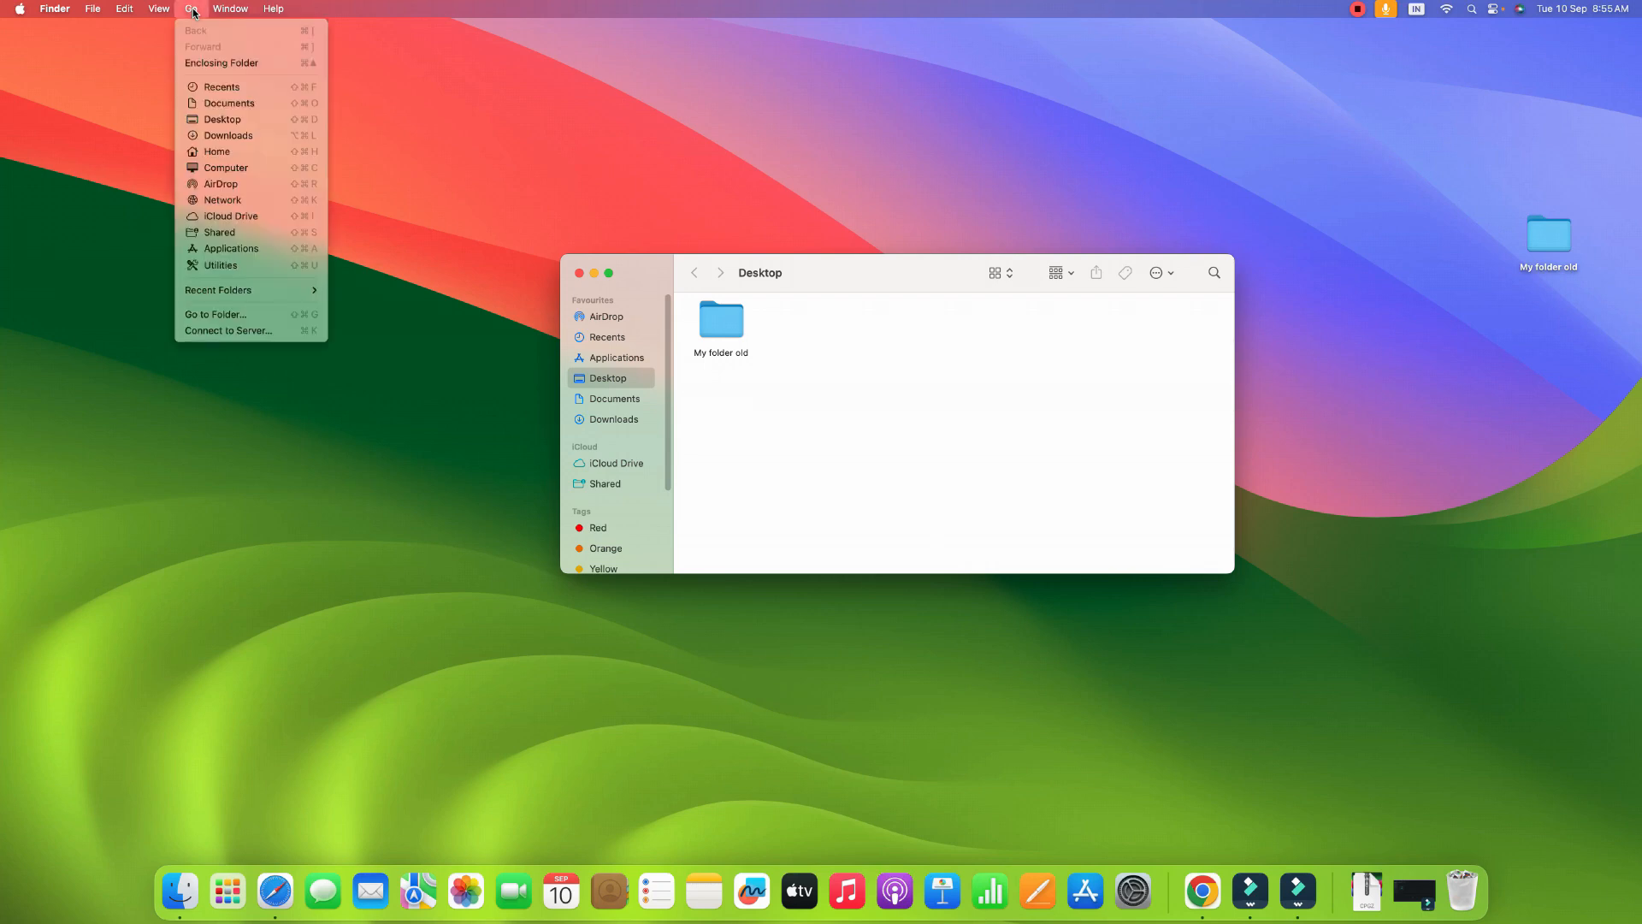
{"action": "mouse_move", "coordinate": [215, 315]}
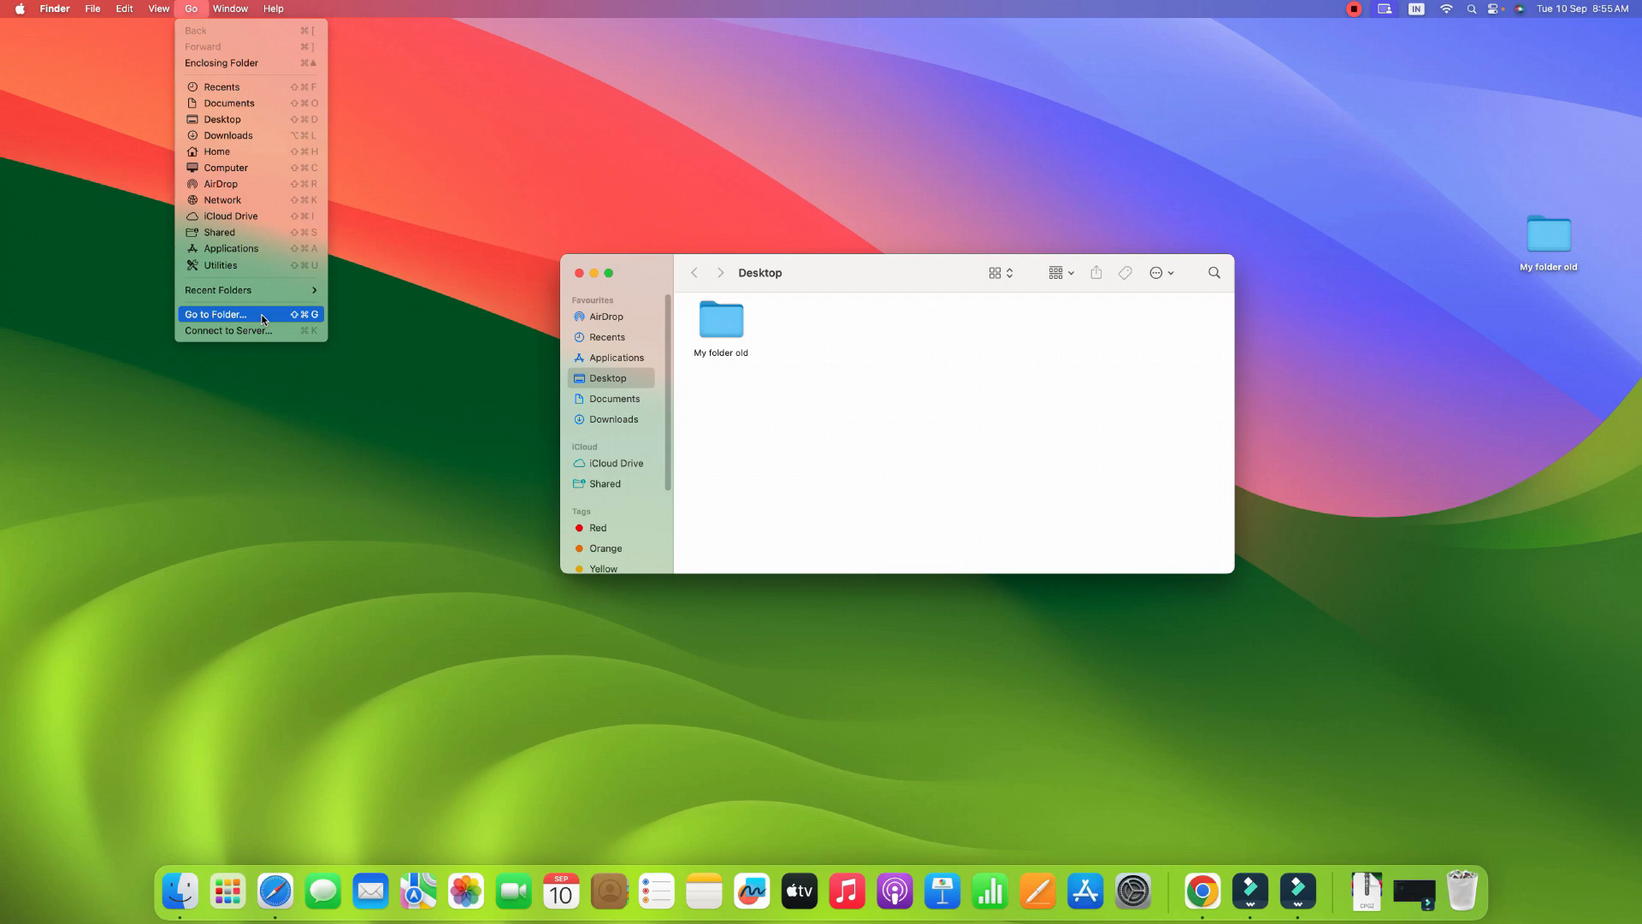
{"action": "left_click", "coordinate": [216, 315]}
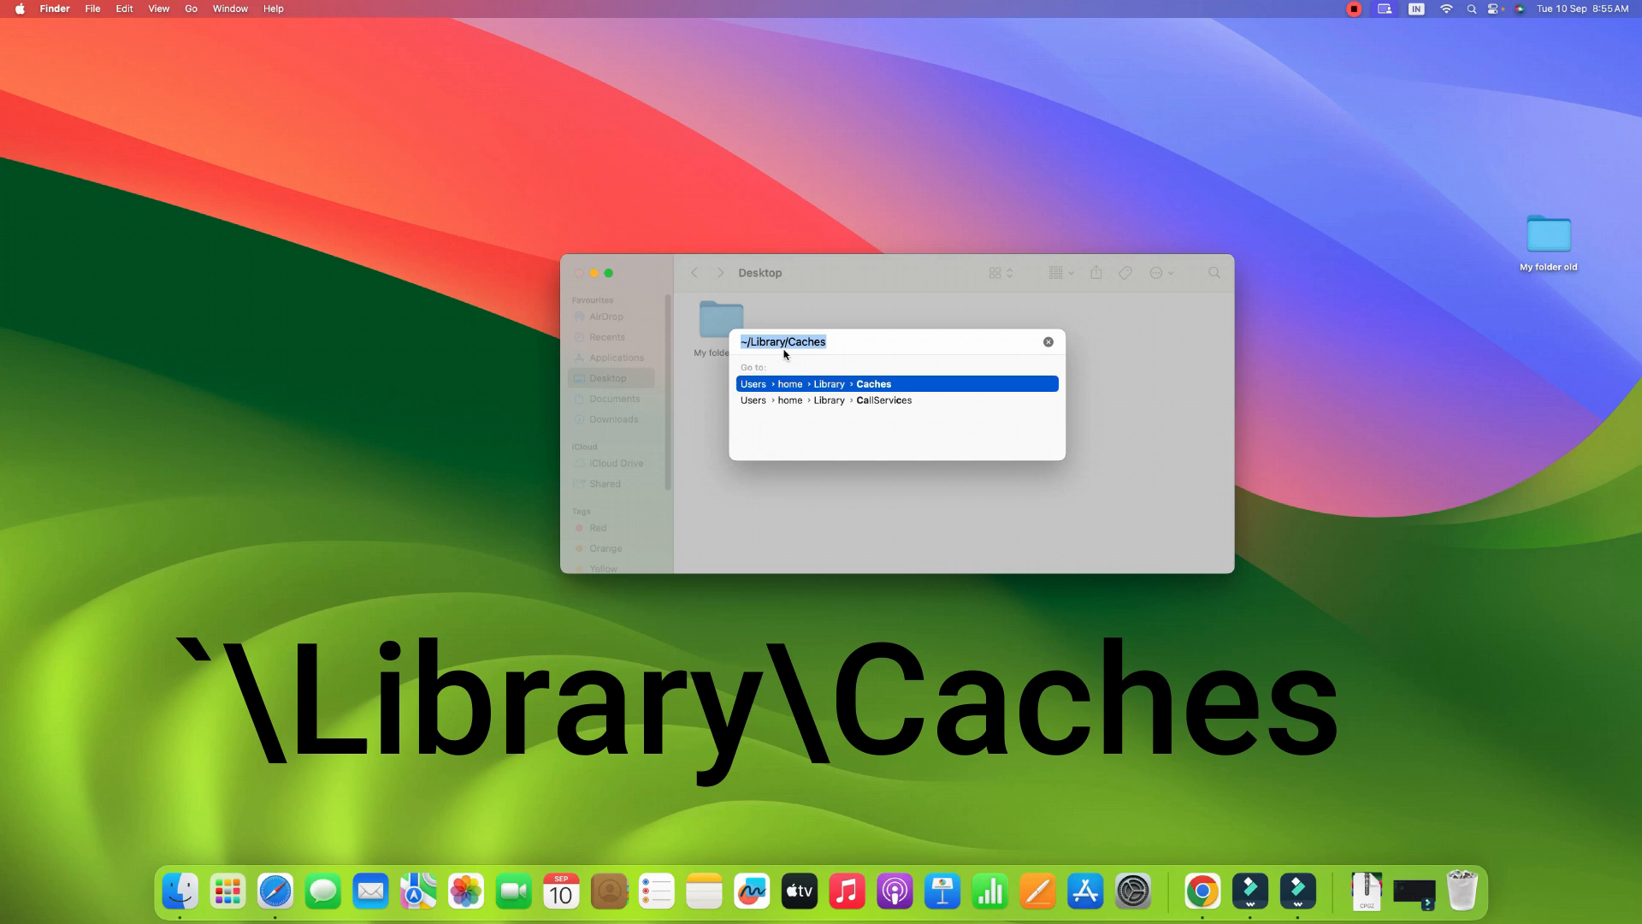
{"action": "mouse_move", "coordinate": [845, 361]}
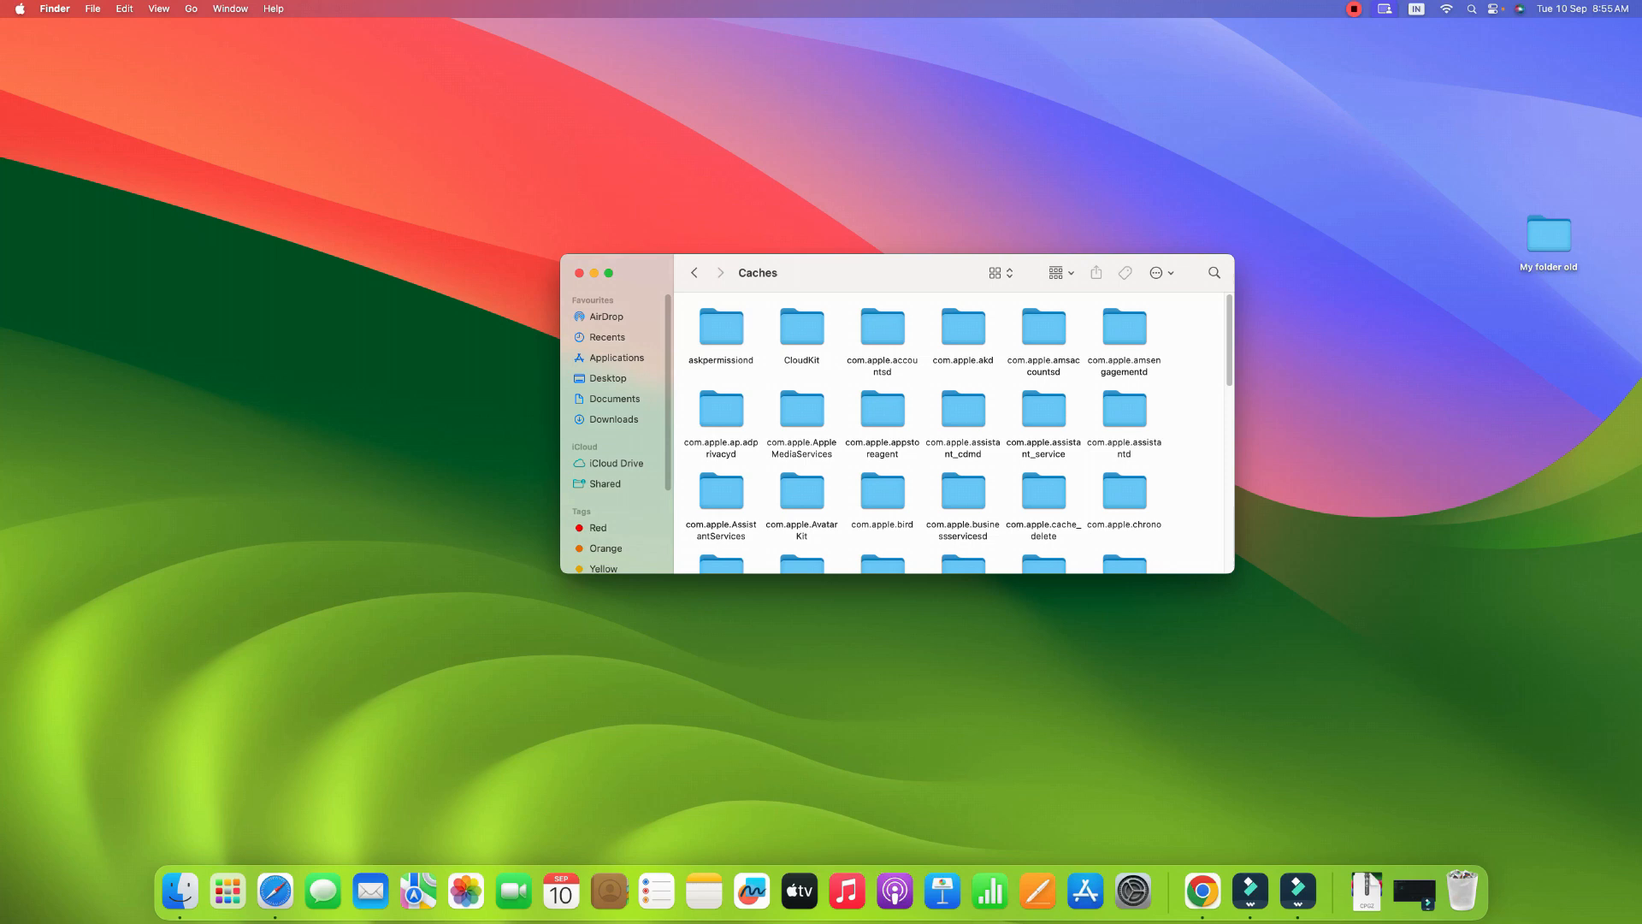
{"action": "mouse_move", "coordinate": [1107, 440]}
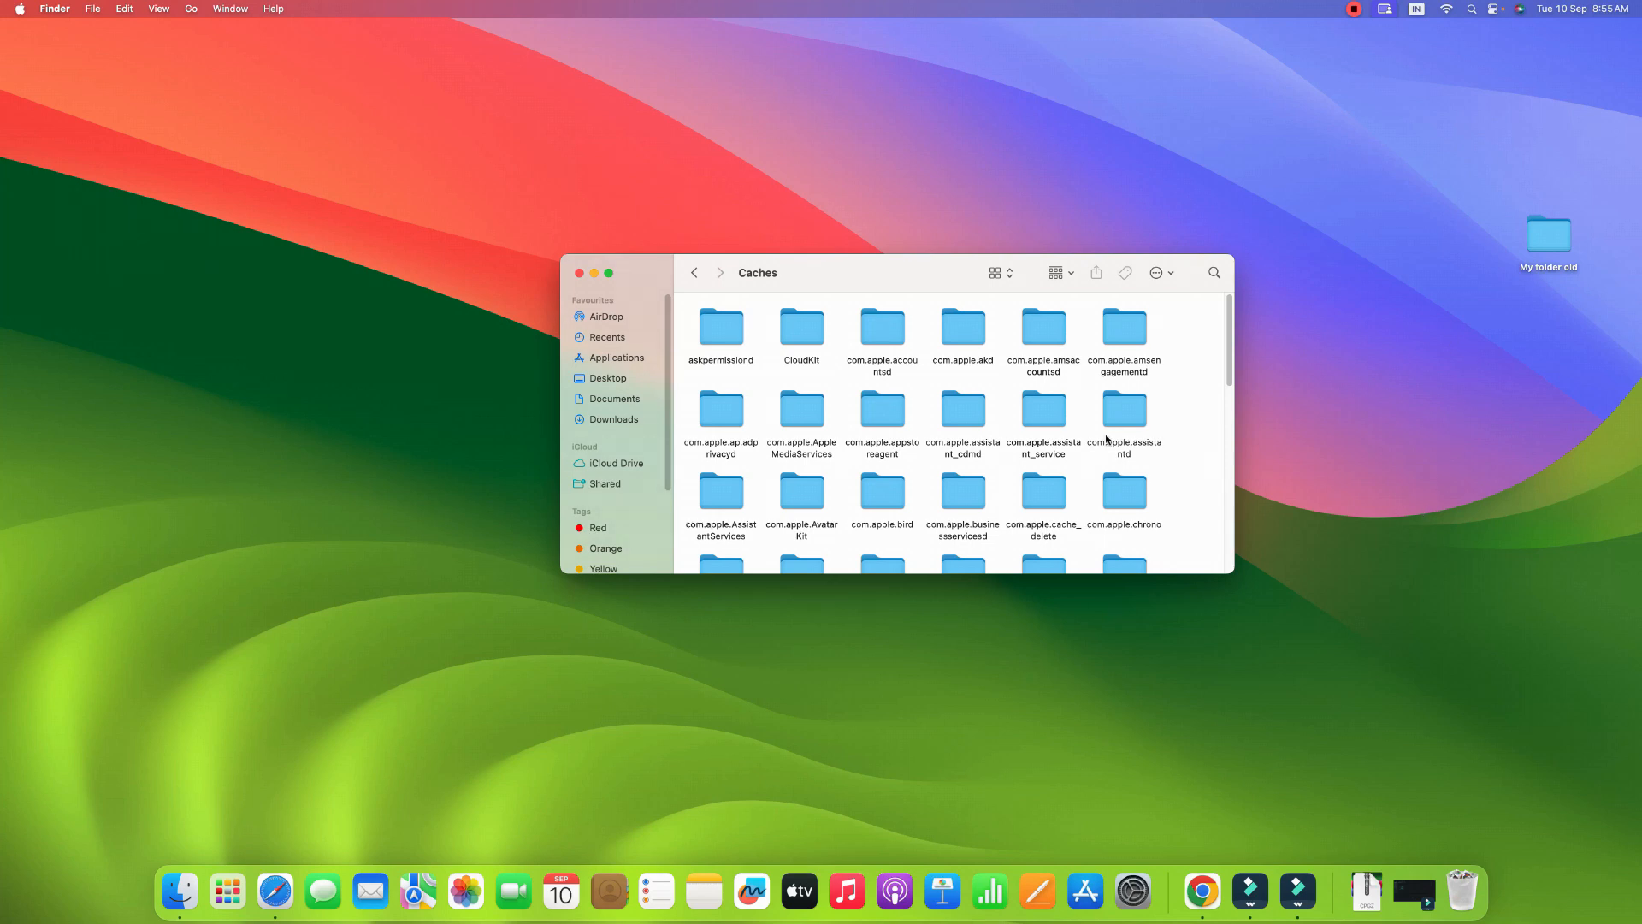
{"action": "mouse_move", "coordinate": [1180, 479]}
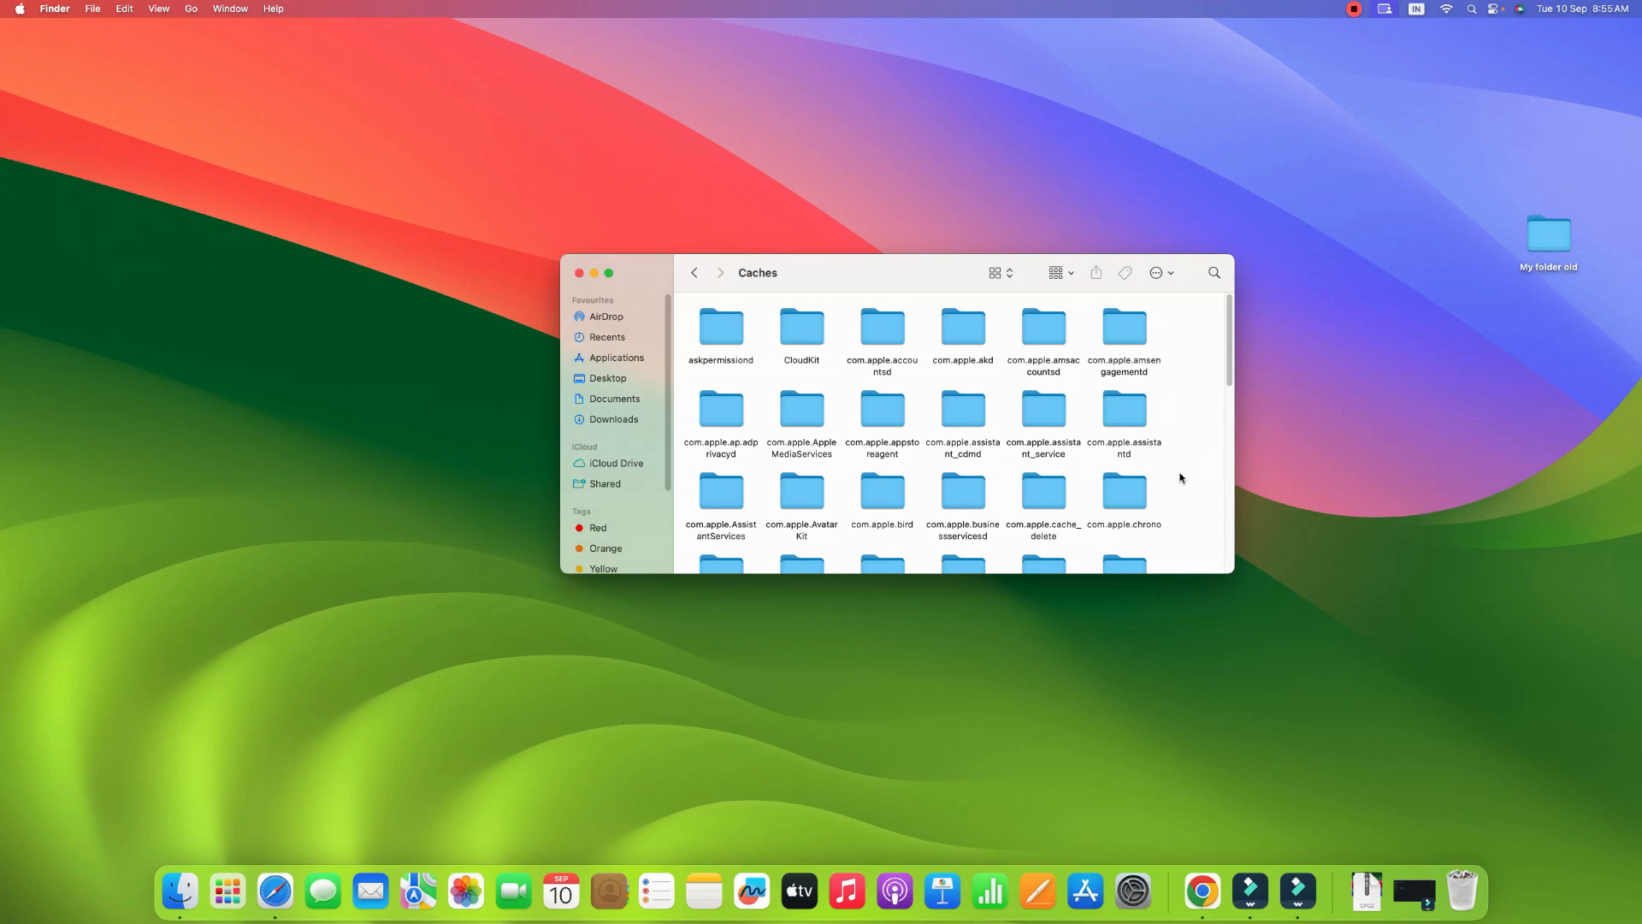
Step: Select all items in the Caches folder and bring up the Edit menu
{"action": "key", "text": "cmd+a"}
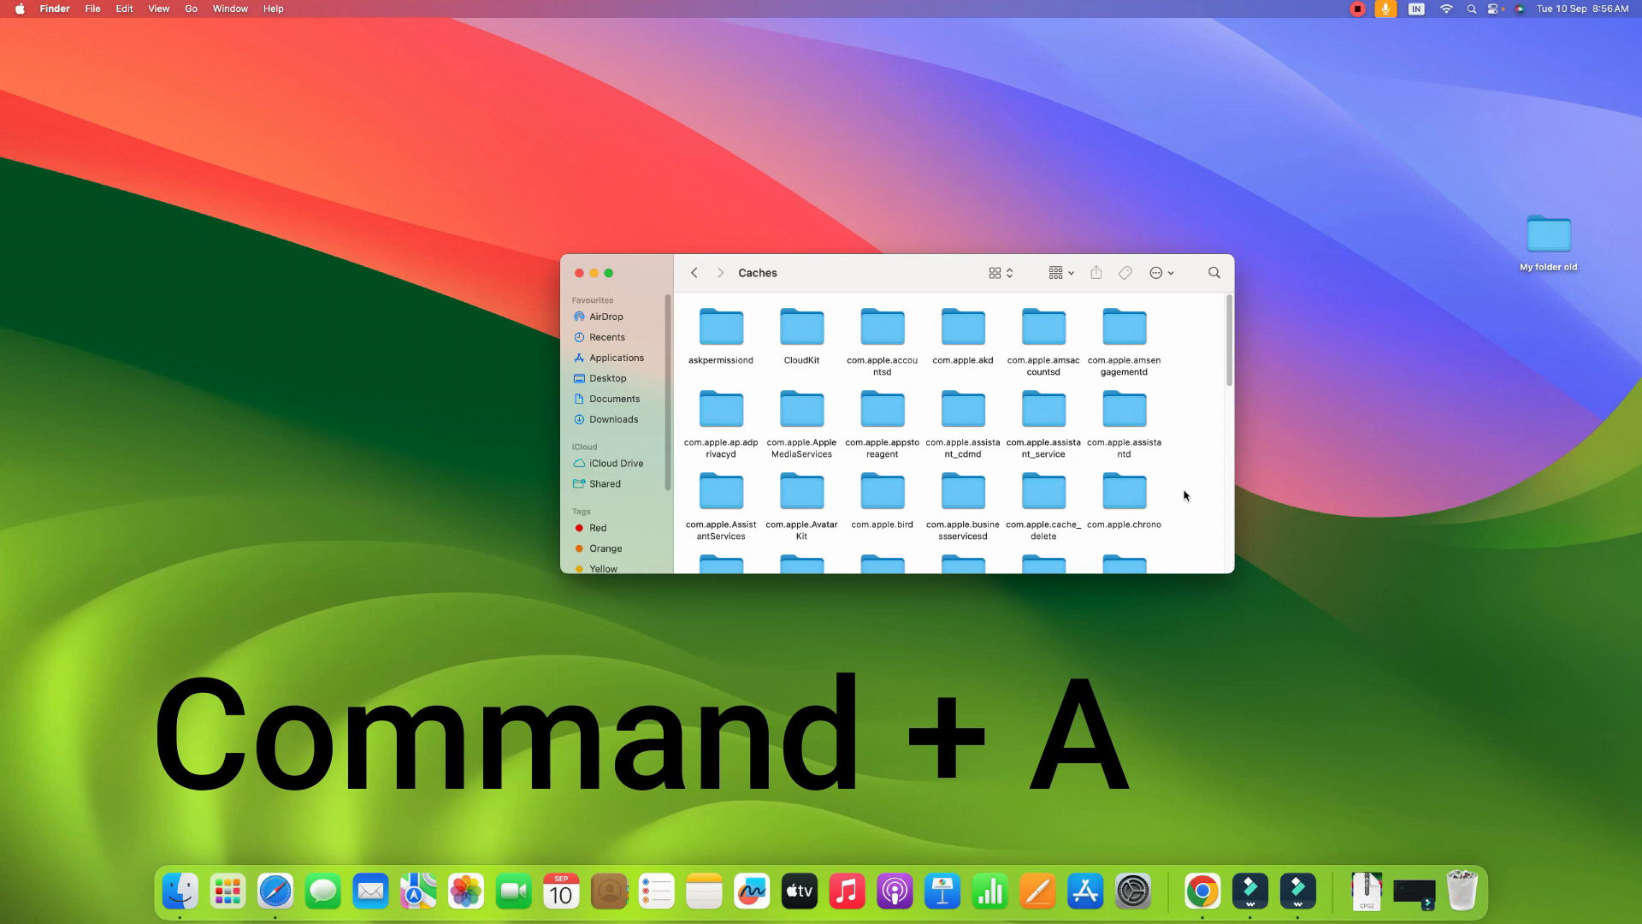
{"action": "key", "text": "cmd+a"}
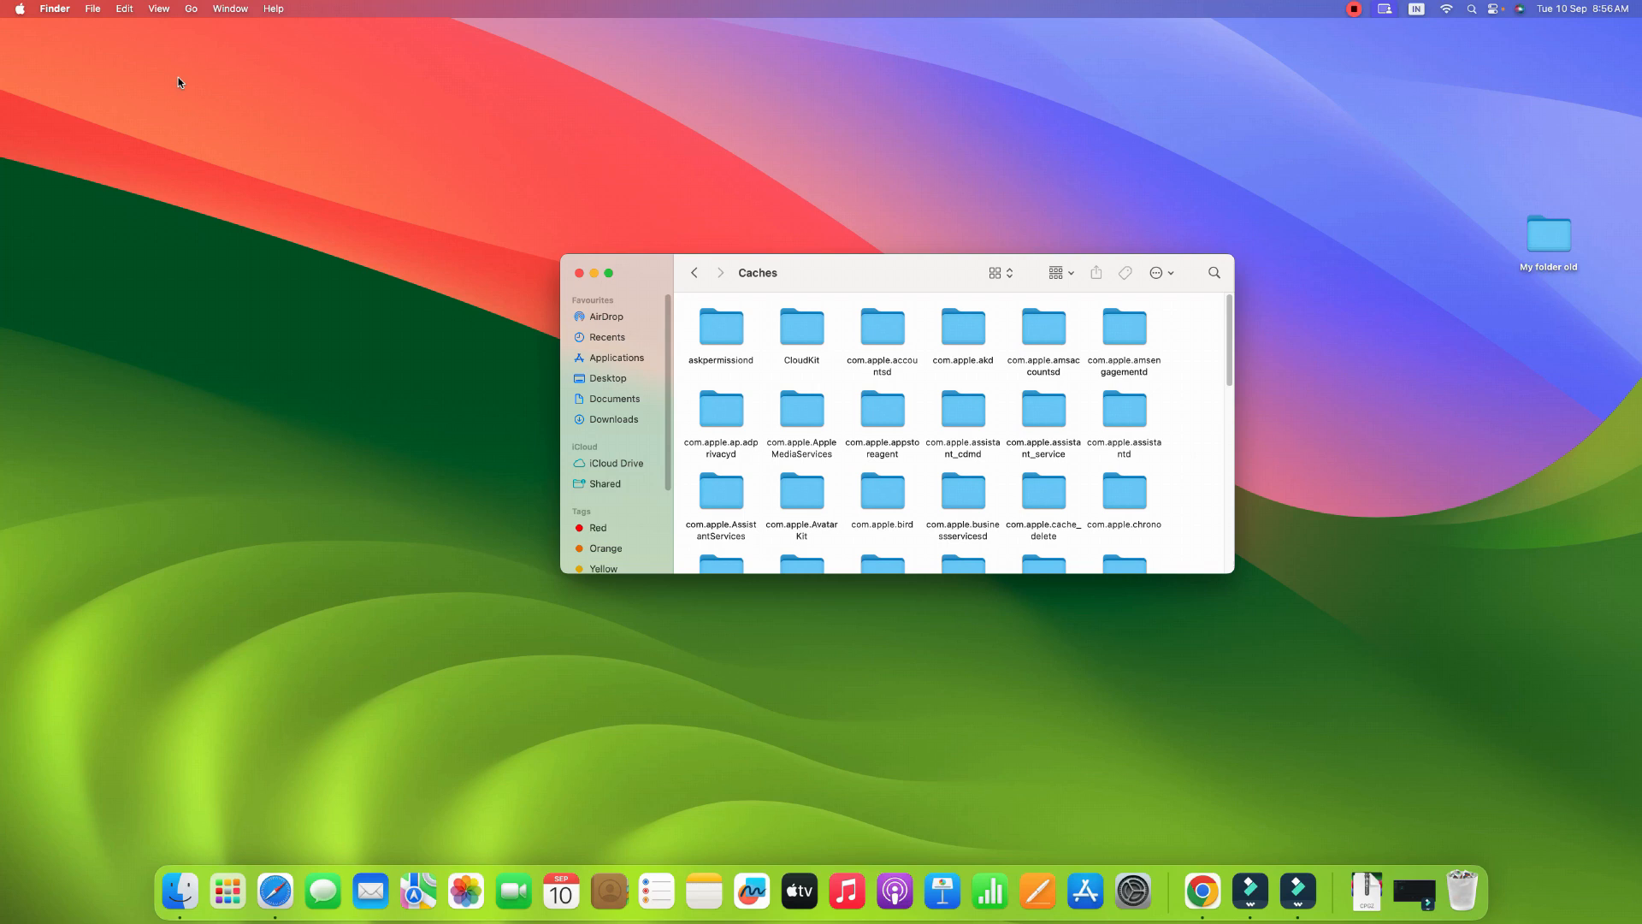
{"action": "left_click", "coordinate": [123, 8]}
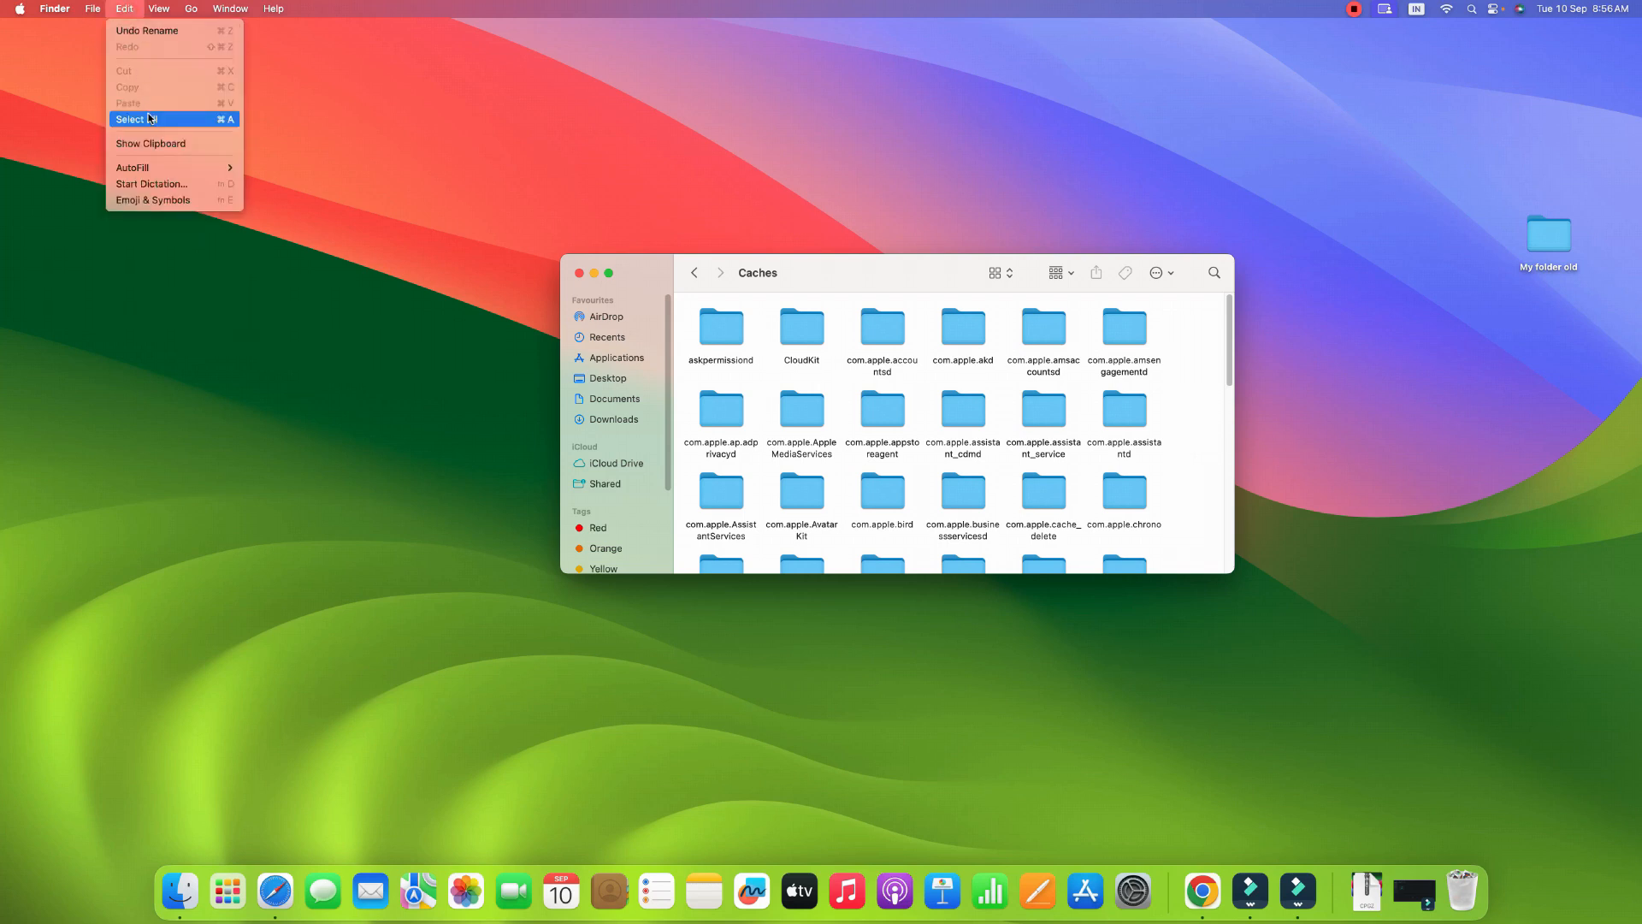
Step: Select every cache folder and move them all to the Bin
{"action": "left_click", "coordinate": [133, 118]}
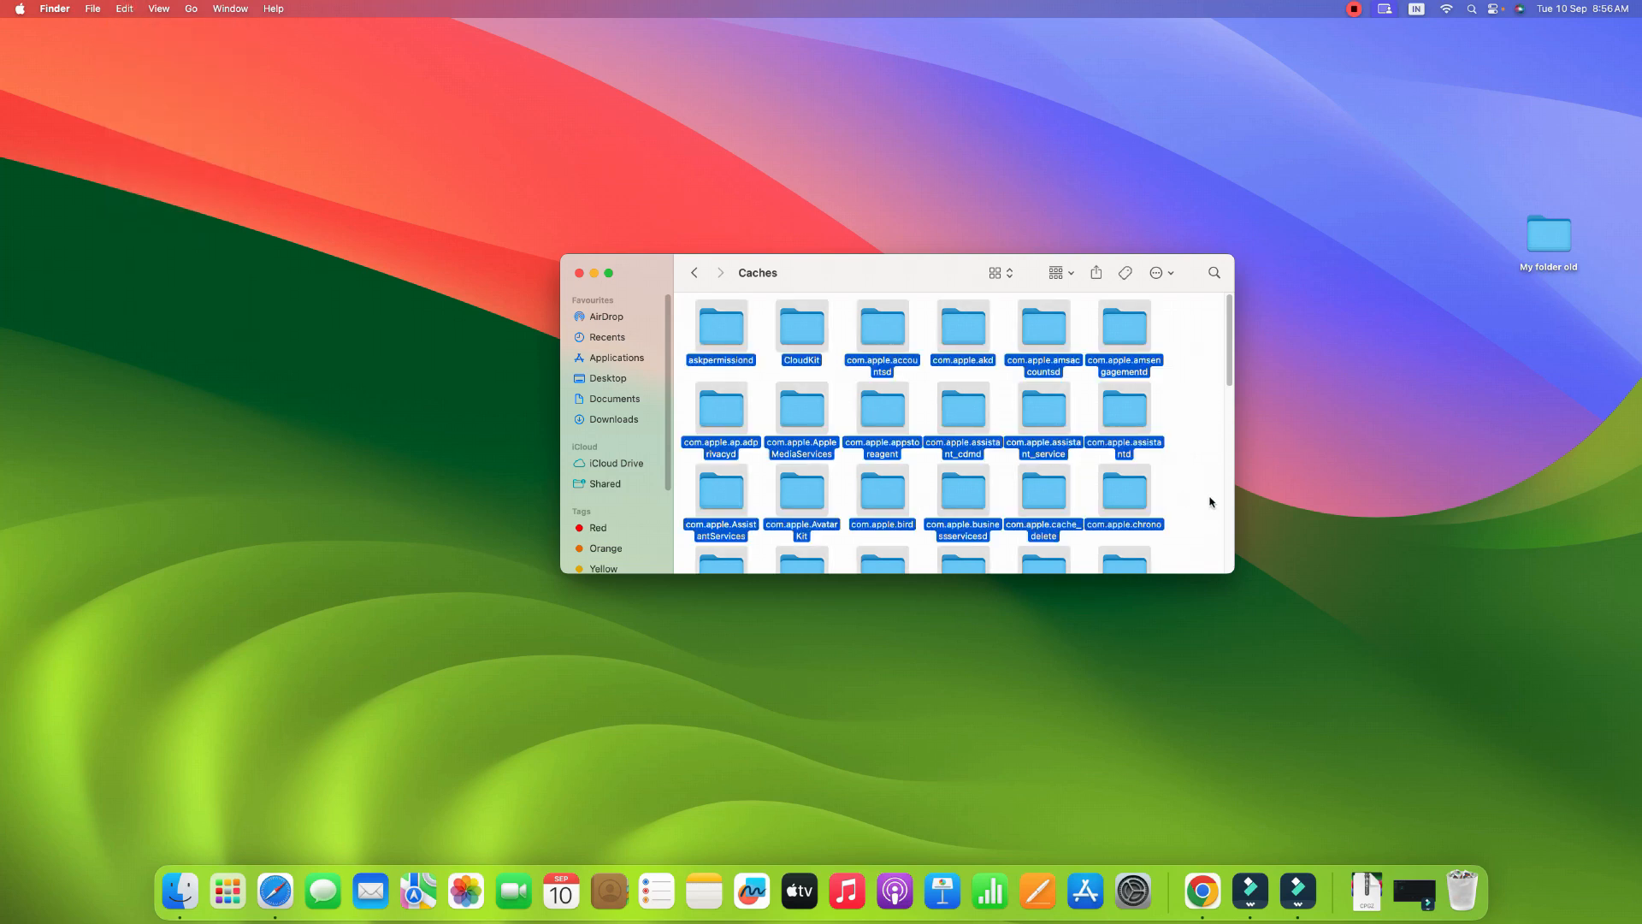
{"action": "mouse_move", "coordinate": [1044, 426]}
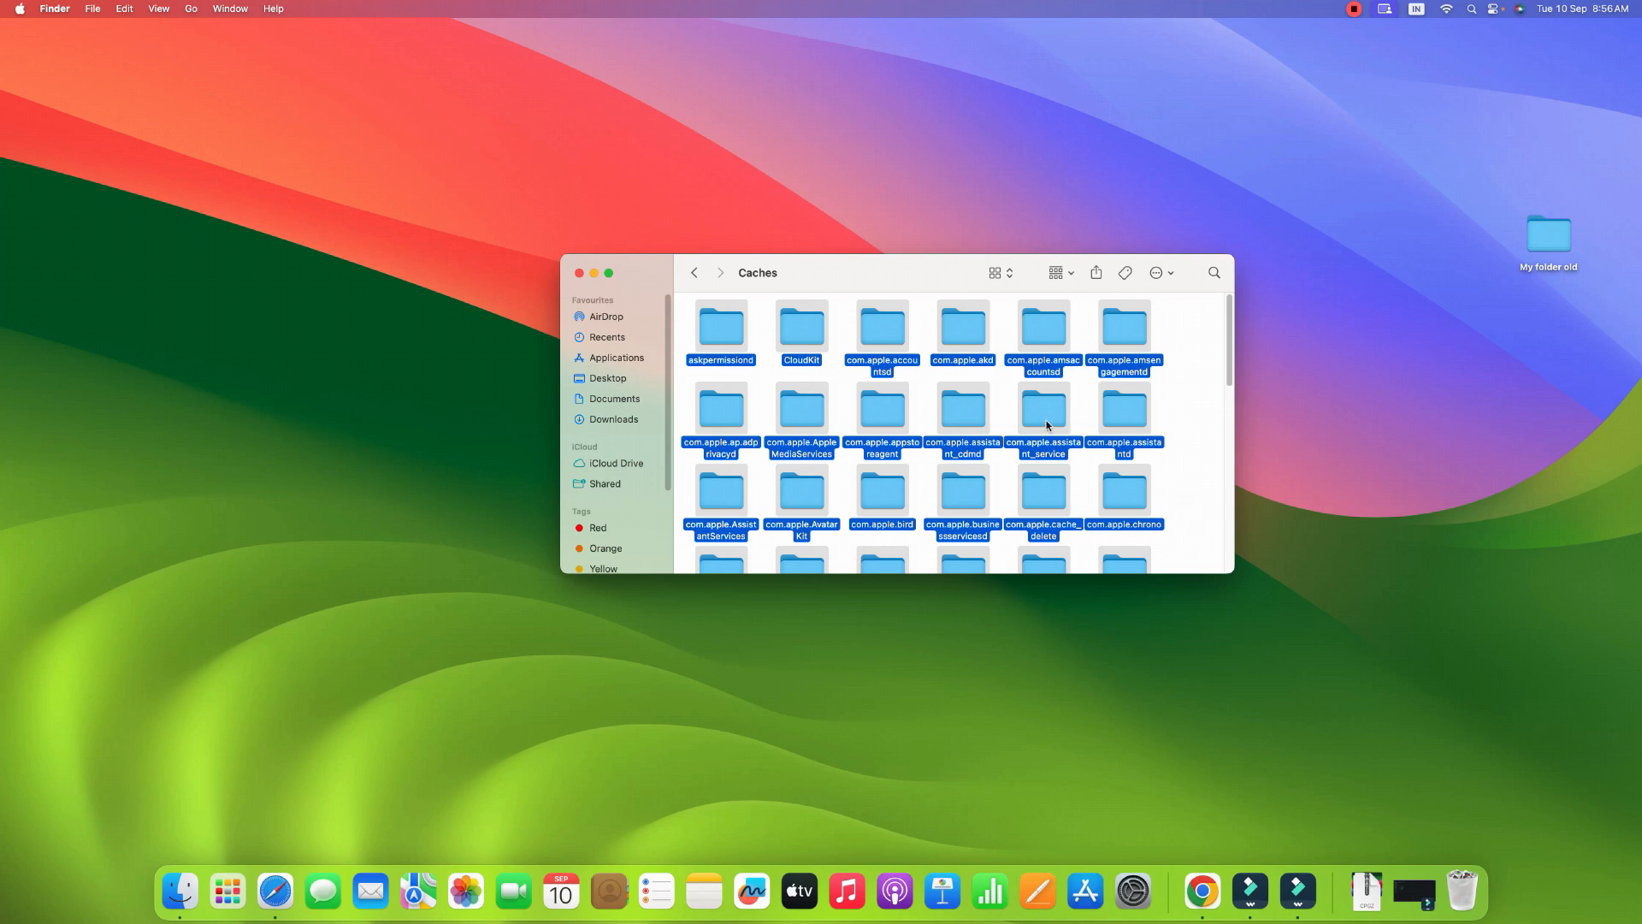
{"action": "right_click", "coordinate": [1042, 409]}
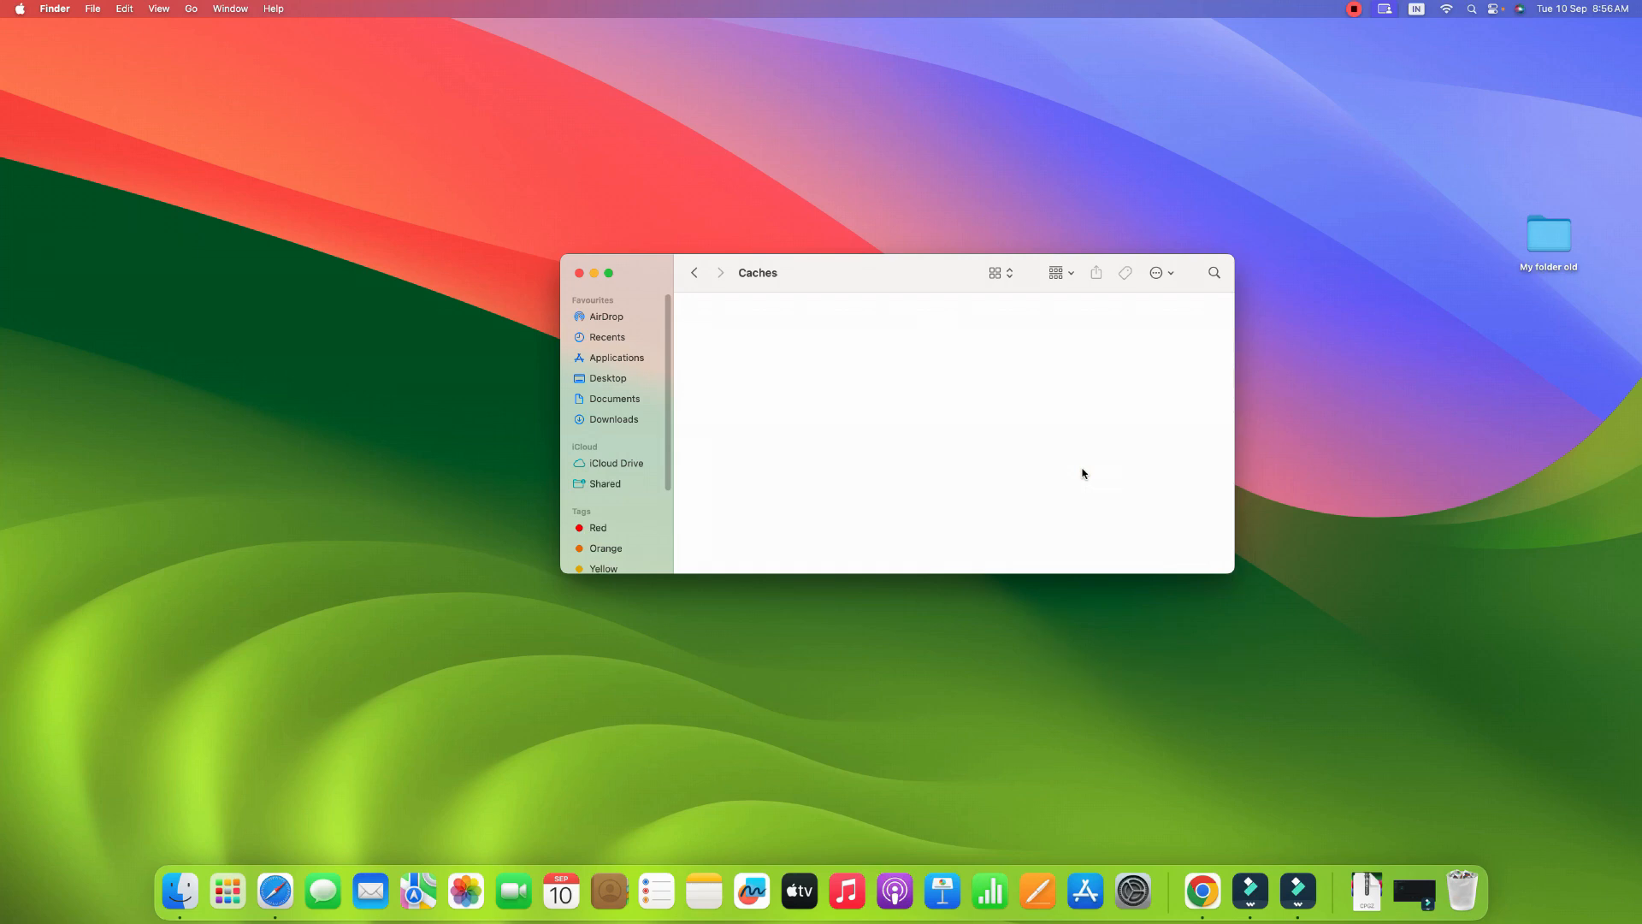
{"action": "mouse_move", "coordinate": [1463, 891]}
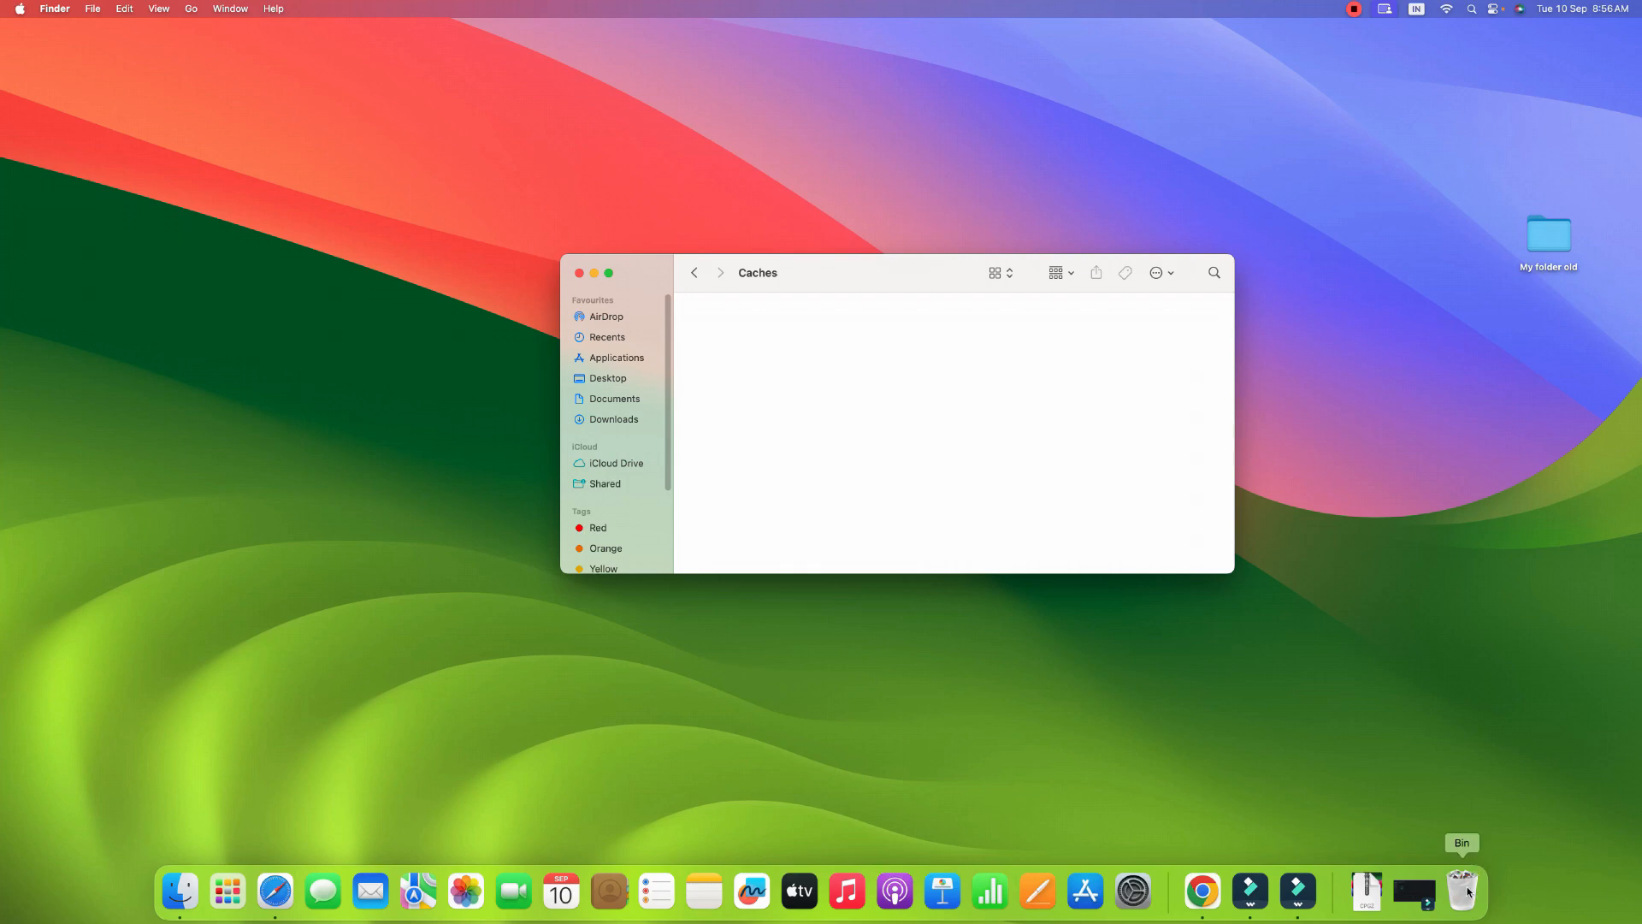
Step: Empty the Bin from the Dock so the permanent-erase confirmation appears
{"action": "right_click", "coordinate": [1462, 891]}
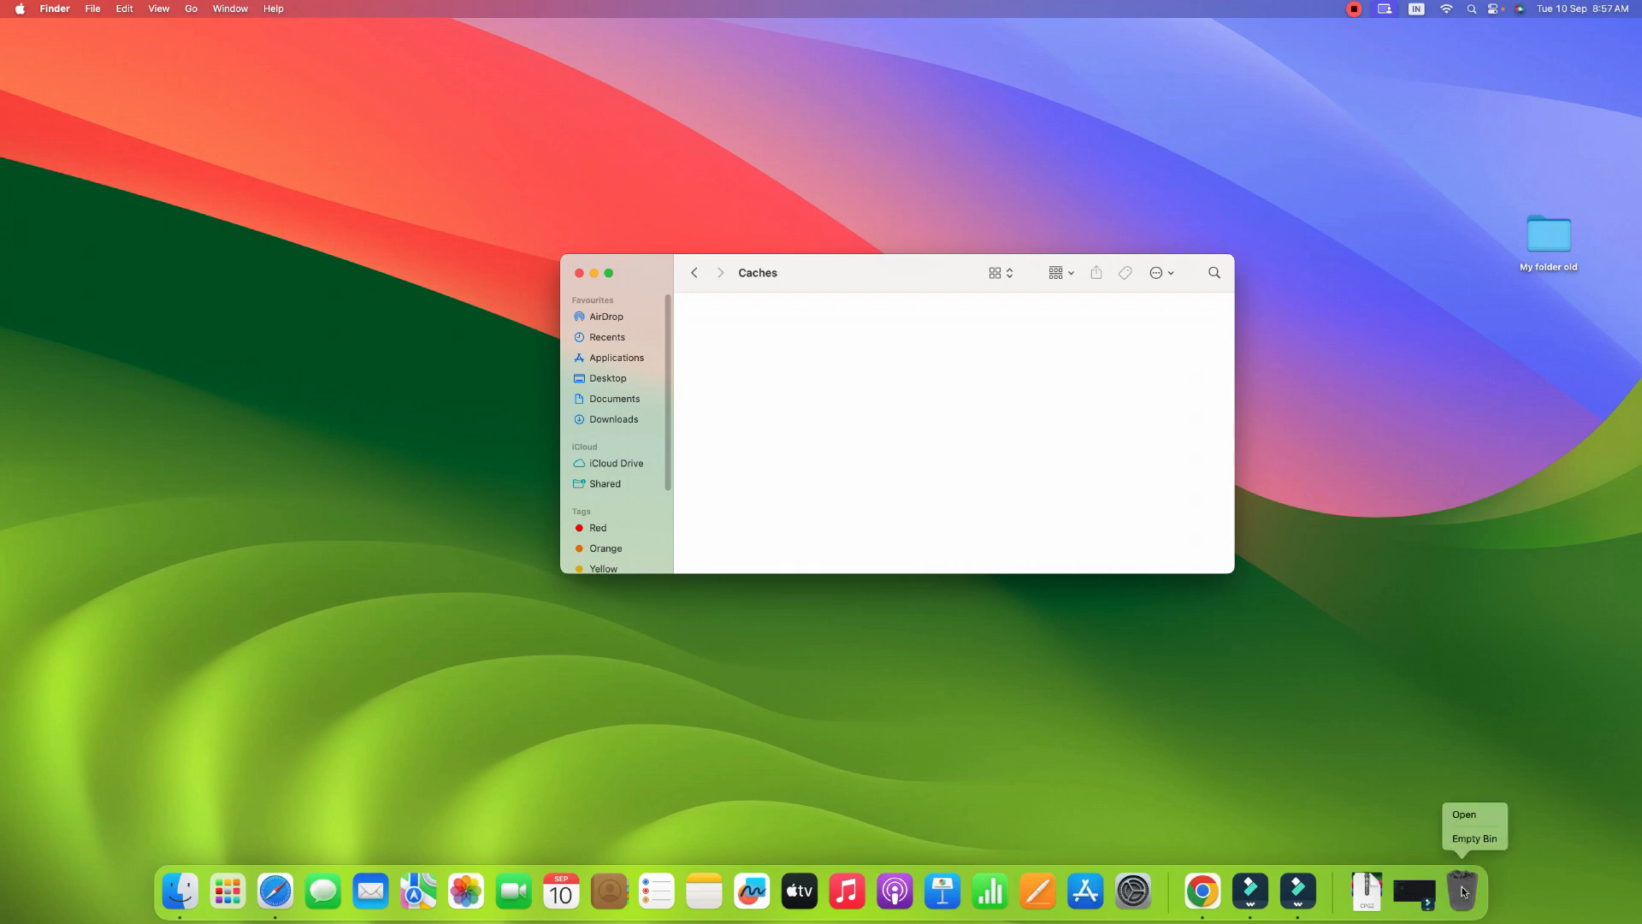
{"action": "left_click", "coordinate": [1473, 838]}
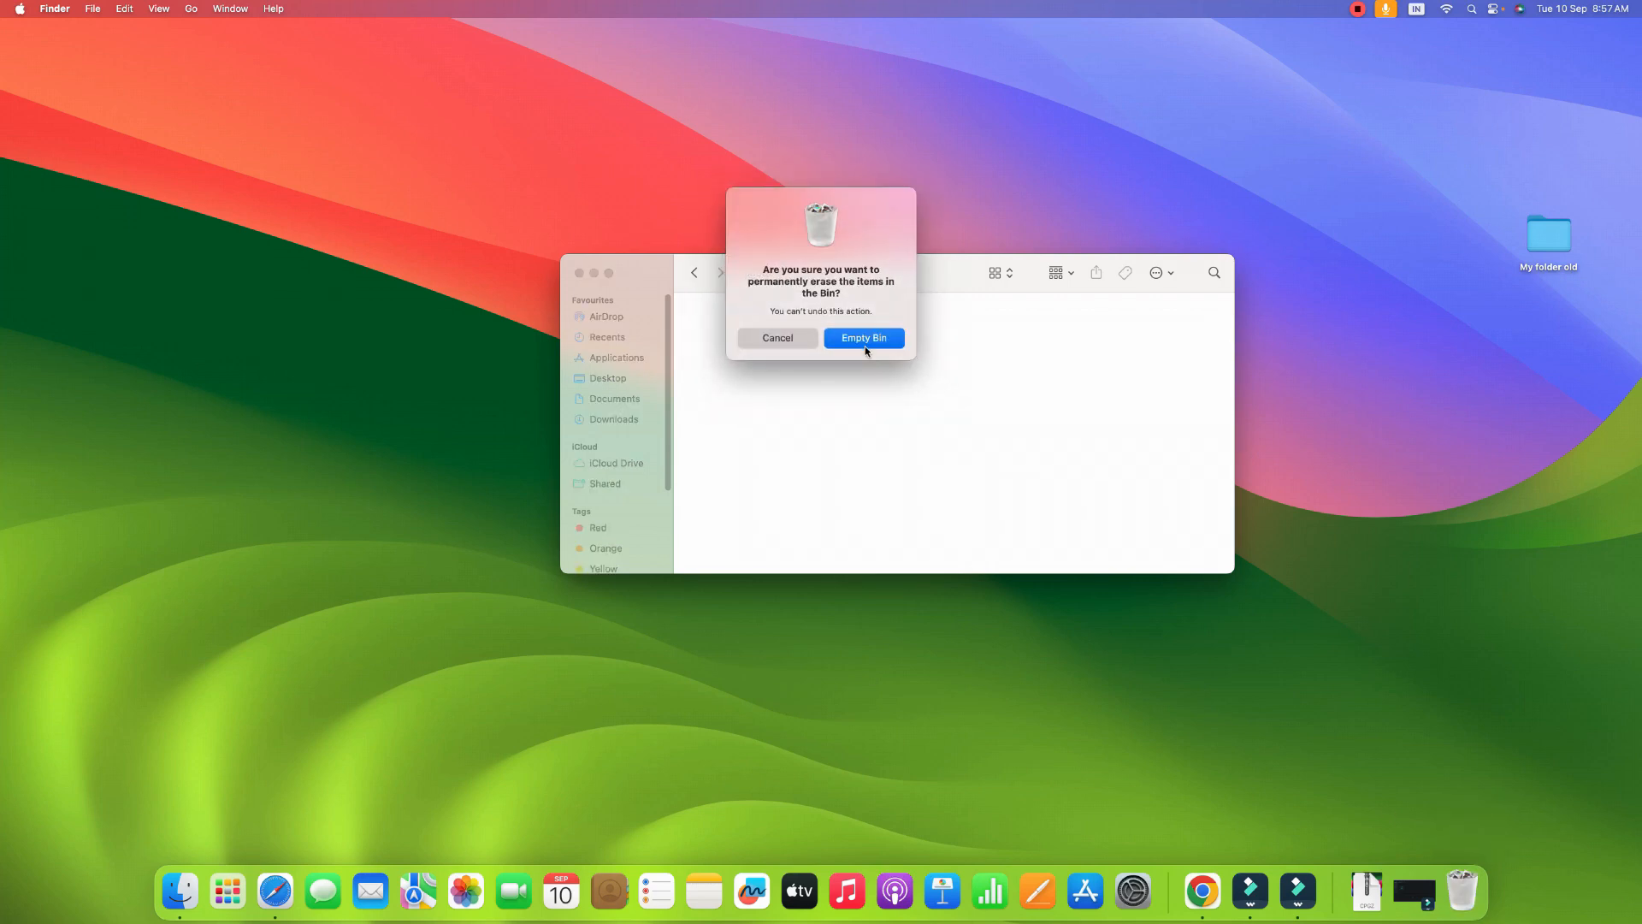
{"action": "mouse_move", "coordinate": [776, 353]}
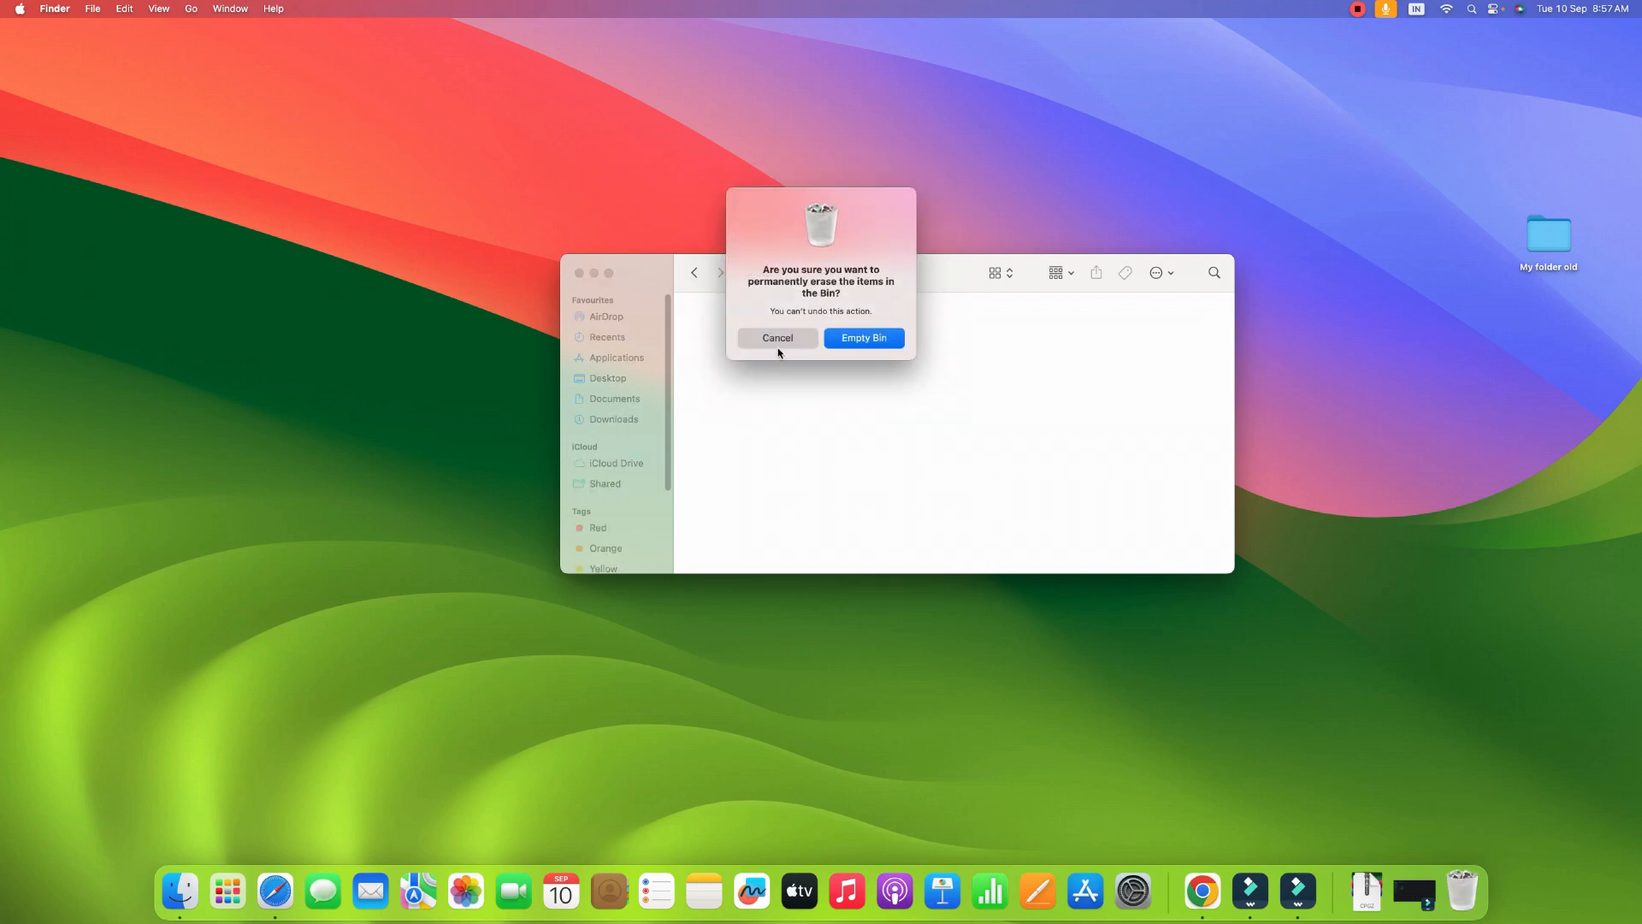